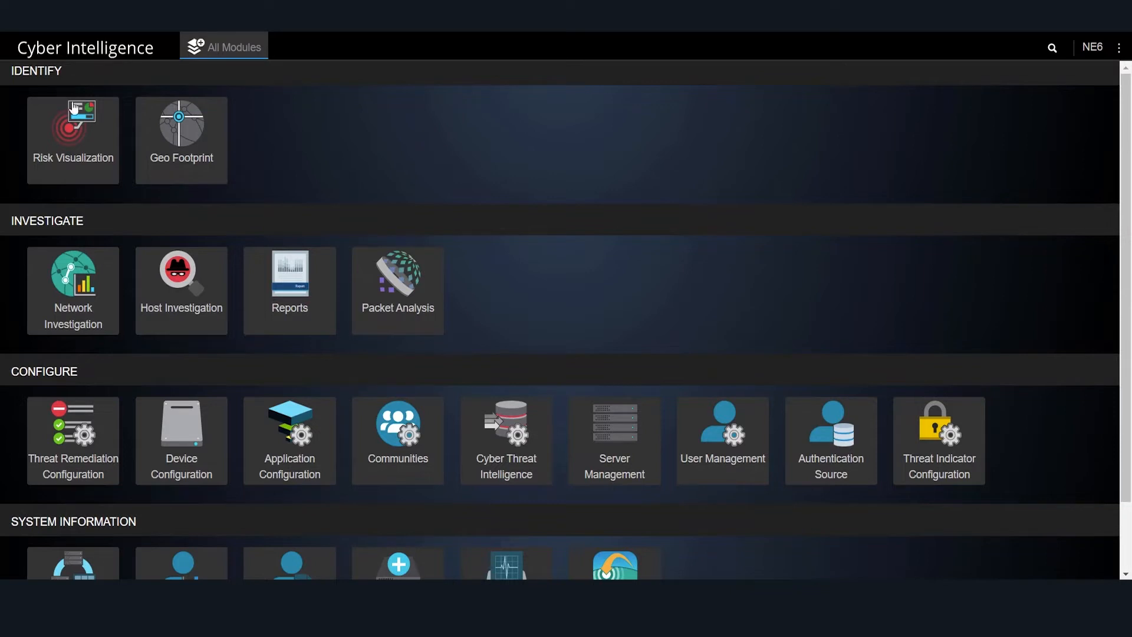
Show the RDP risk breakdown listing three servers with 288, 6 and 4 risks.
{"action": "left_click", "coordinate": [72, 139]}
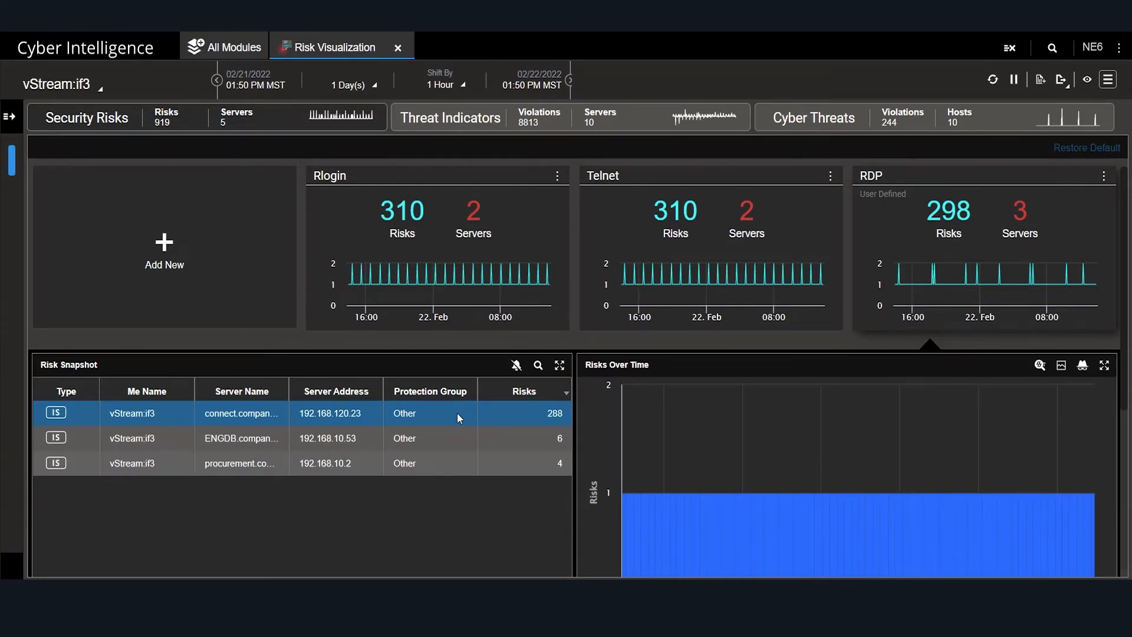
{"action": "mouse_move", "coordinate": [451, 433]}
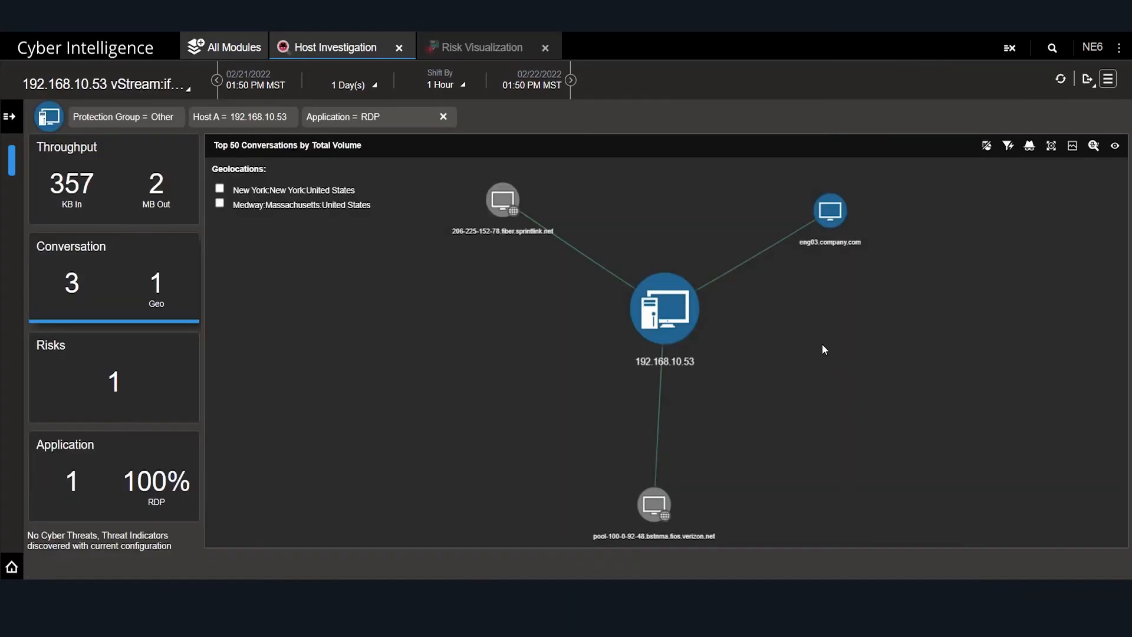
{"action": "mouse_move", "coordinate": [805, 340]}
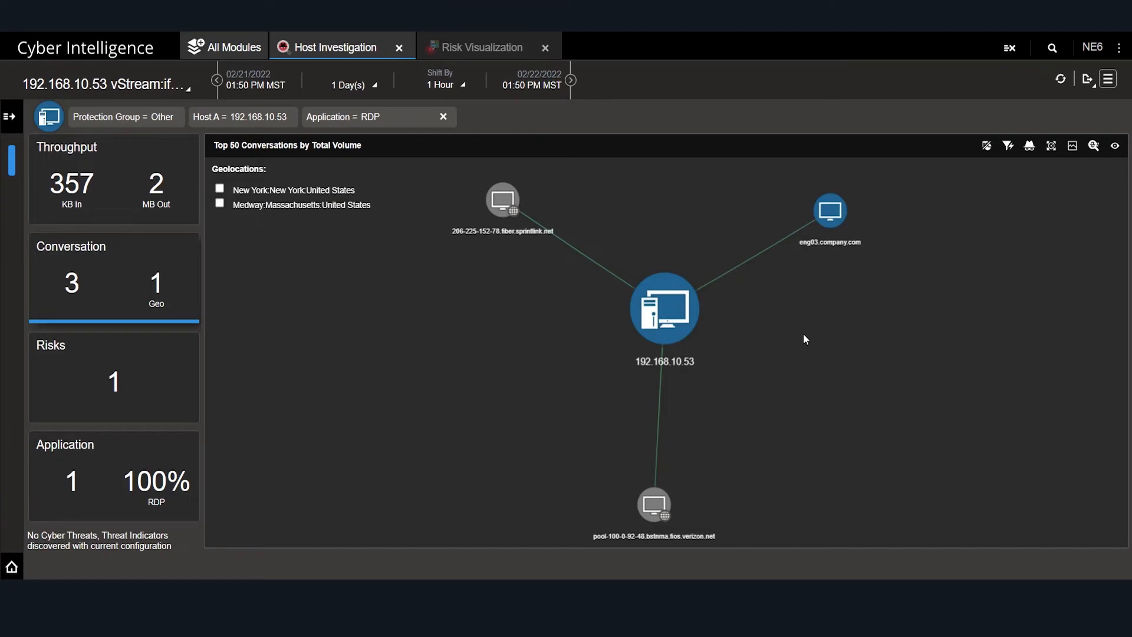
{"action": "mouse_move", "coordinate": [573, 519]}
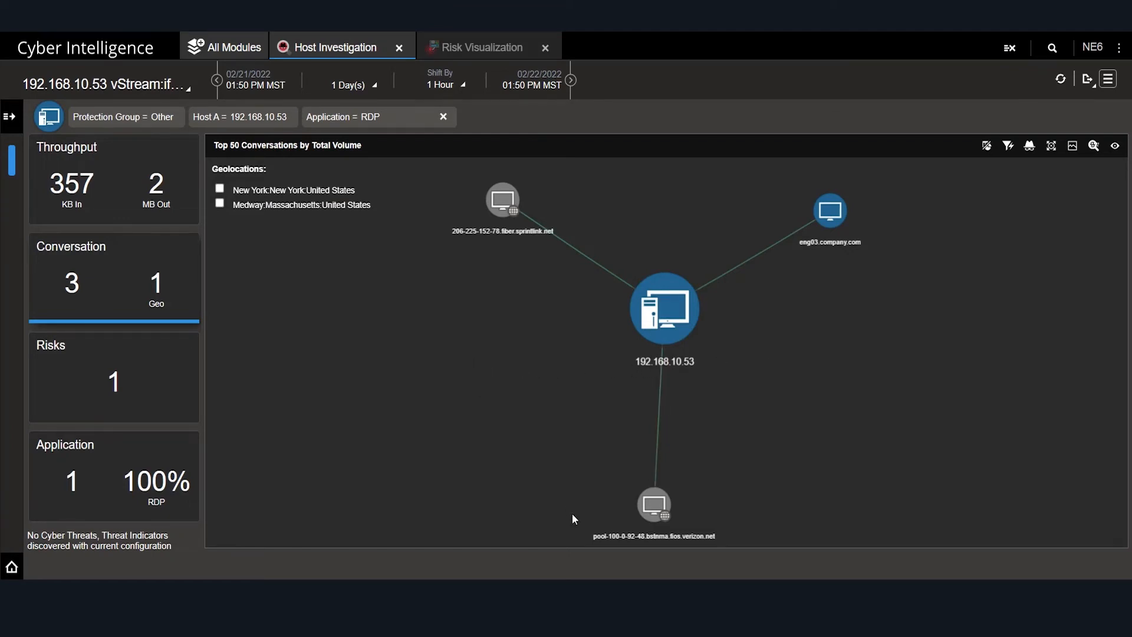